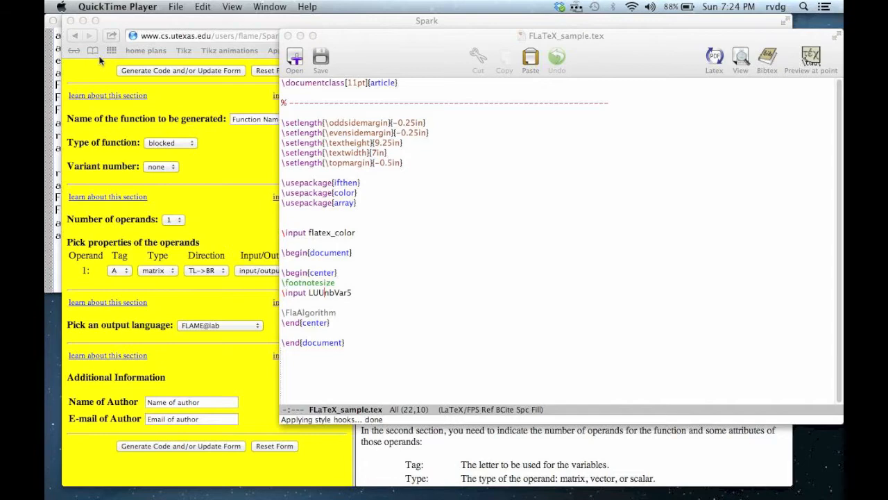
# Bring up the editor showing the sample FLaTeX document
pyautogui.click(533, 293)
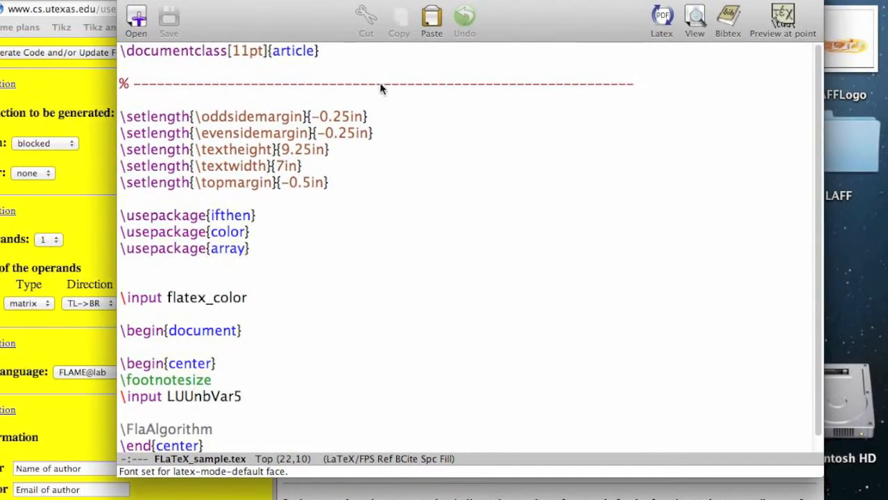
pyautogui.moveTo(465, 178)
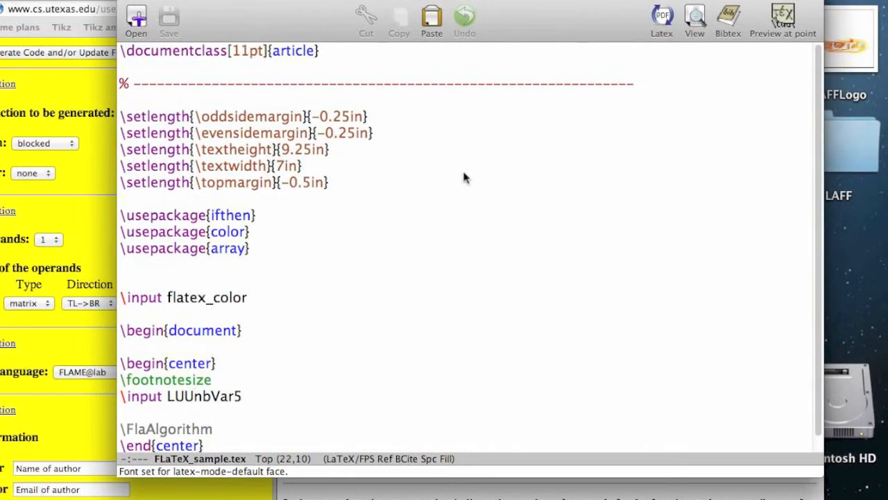
pyautogui.click(194, 397)
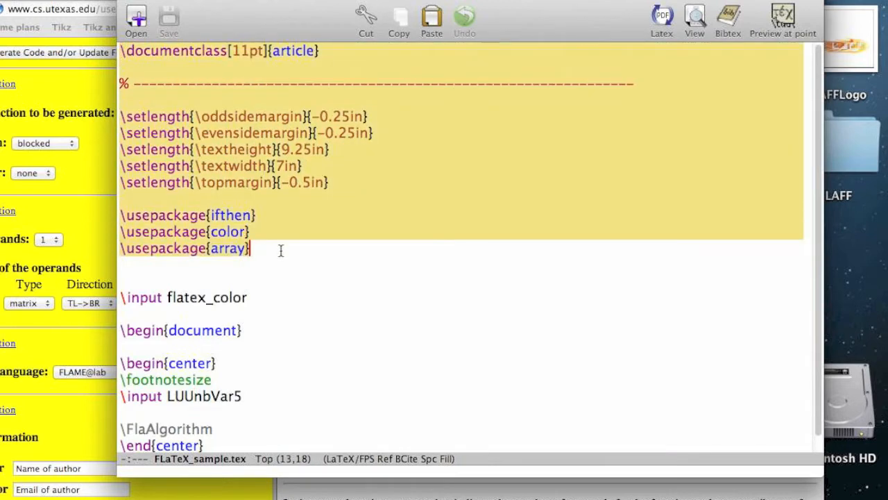
pyautogui.scroll(-3)
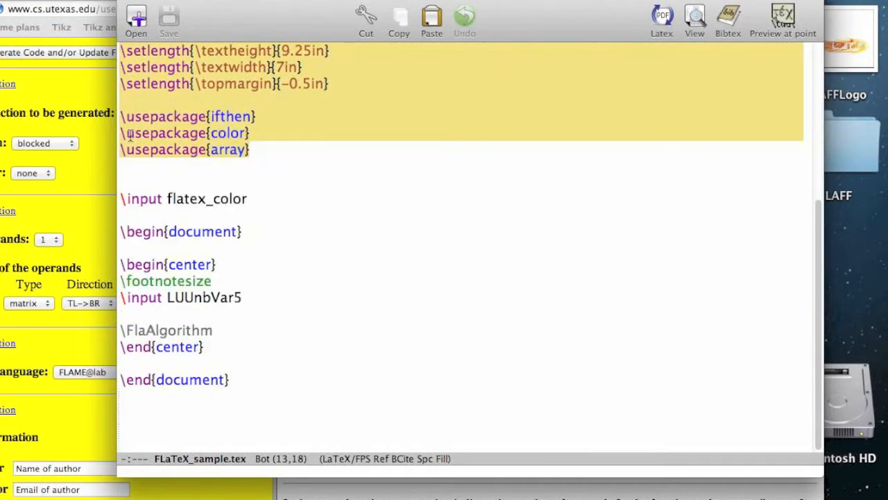
pyautogui.click(250, 150)
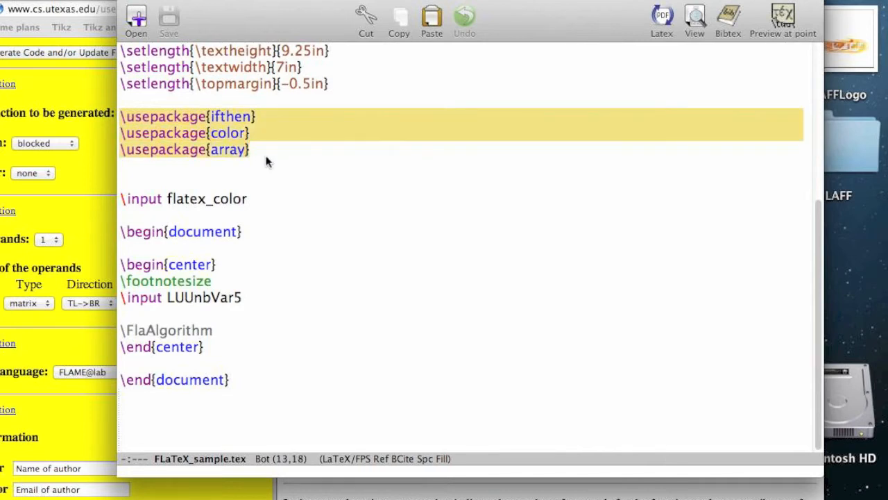
pyautogui.moveTo(294, 214)
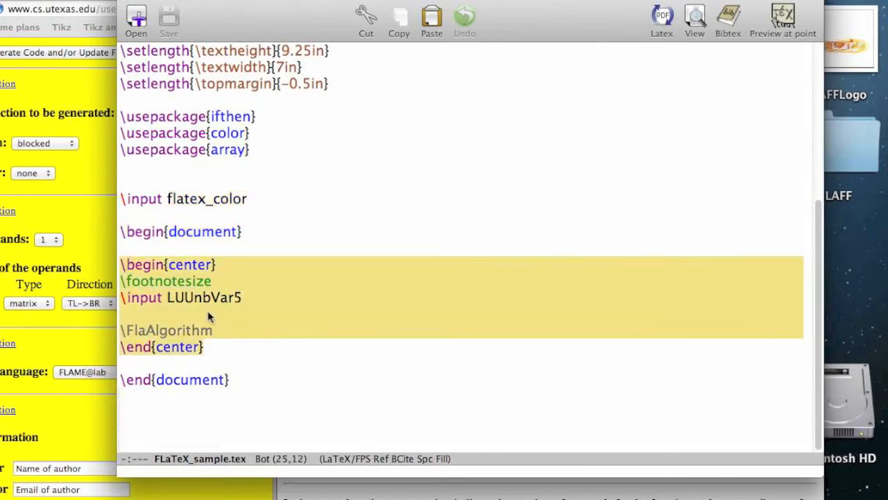
pyautogui.click(244, 297)
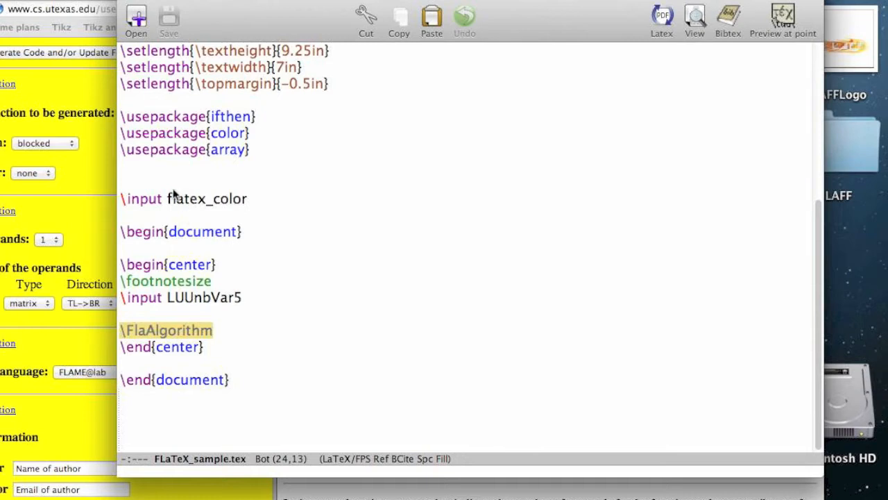
pyautogui.doubleClick(207, 198)
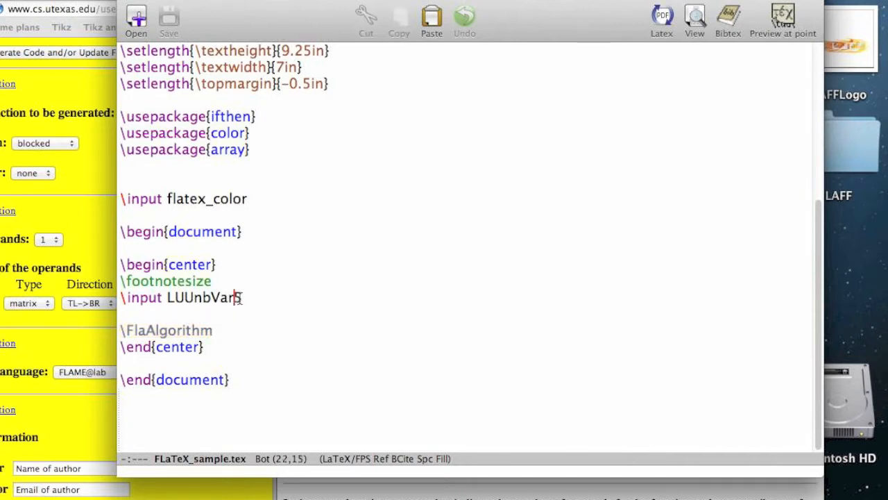
# Open a new empty file ~/mooc/SSCF13/FLaTeX/LUUnbVar5.tex
pyautogui.write('5')
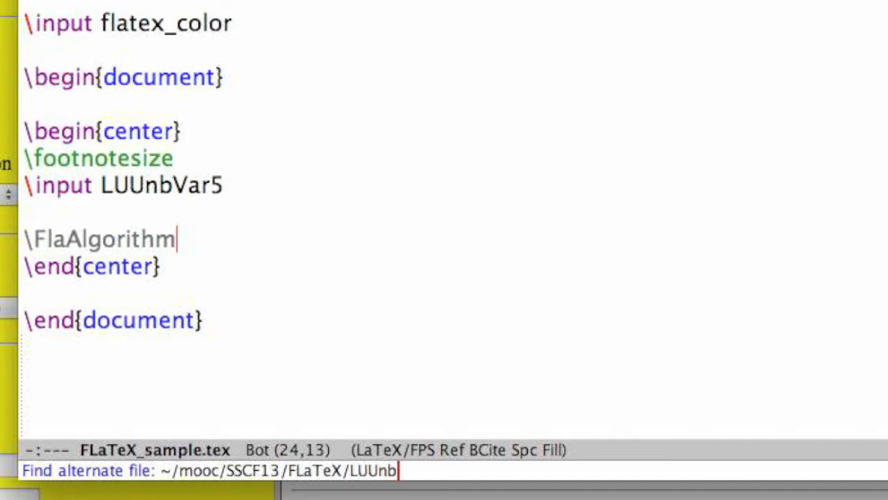
pyautogui.write('Va')
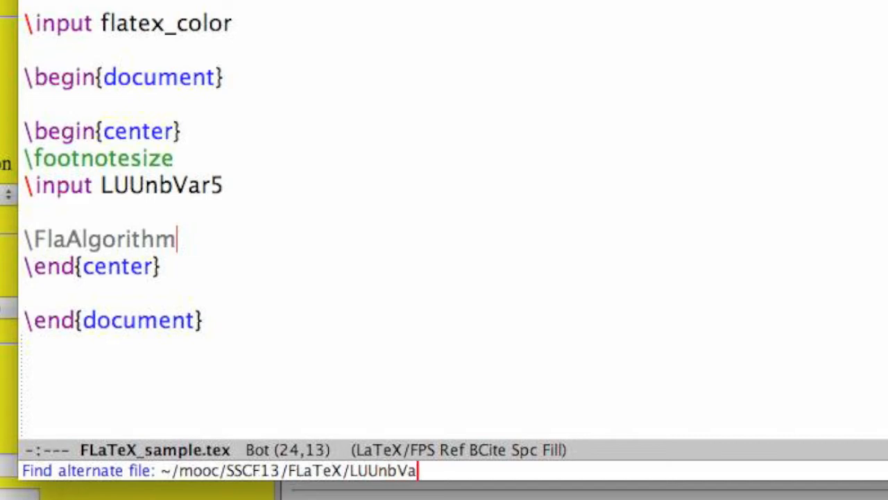
pyautogui.write('.')
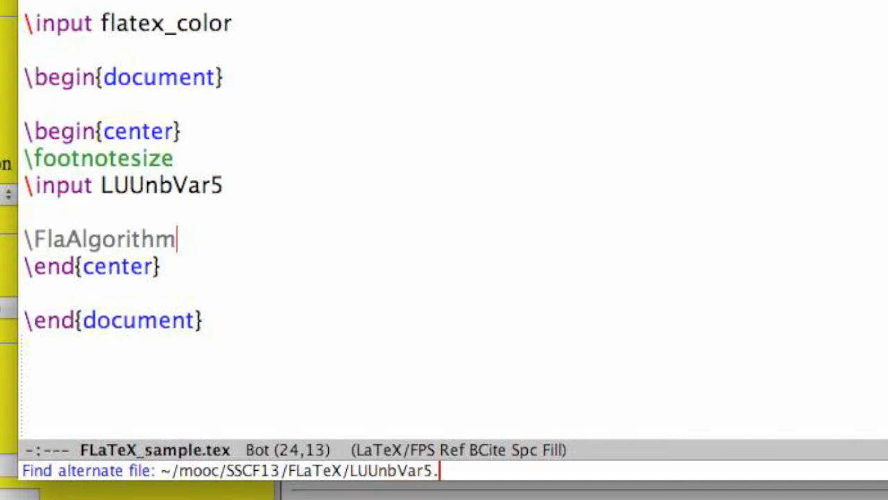
pyautogui.write('tex')
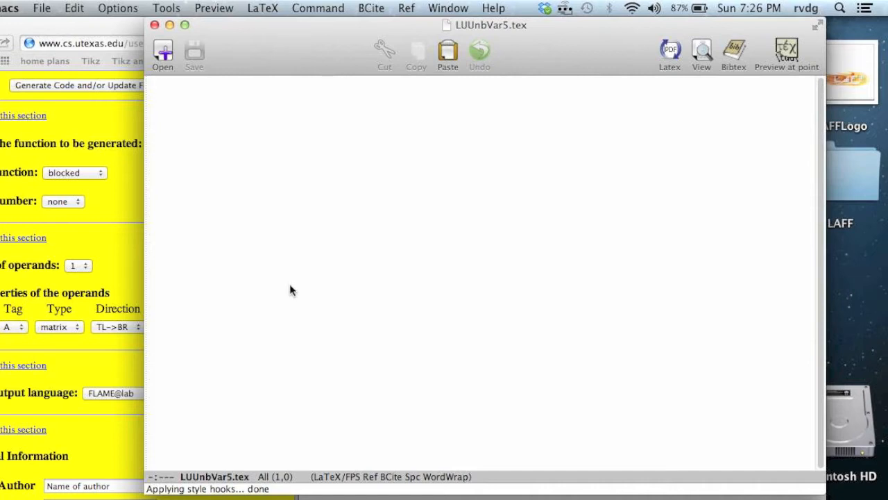
pyautogui.moveTo(111, 201)
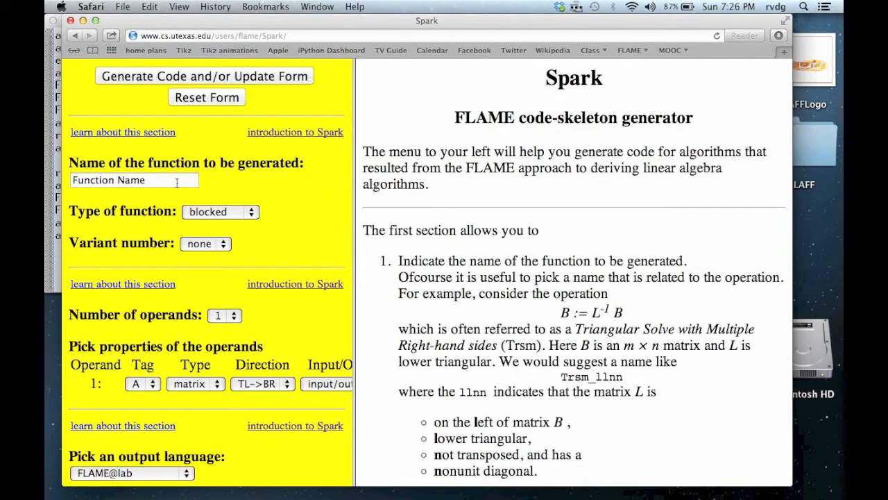
# Specify function name LU, type unblocked, variant 5 in the Spark form
pyautogui.click(133, 181)
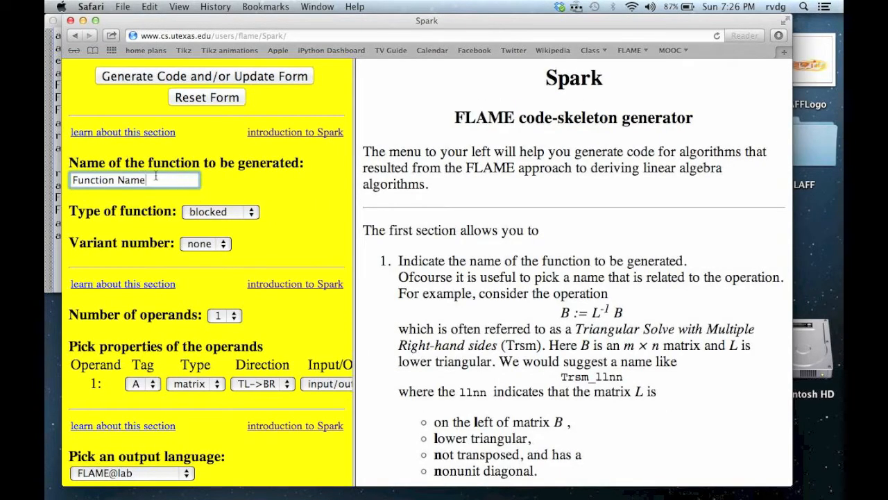
pyautogui.doubleClick(108, 180)
pyautogui.write('LU')
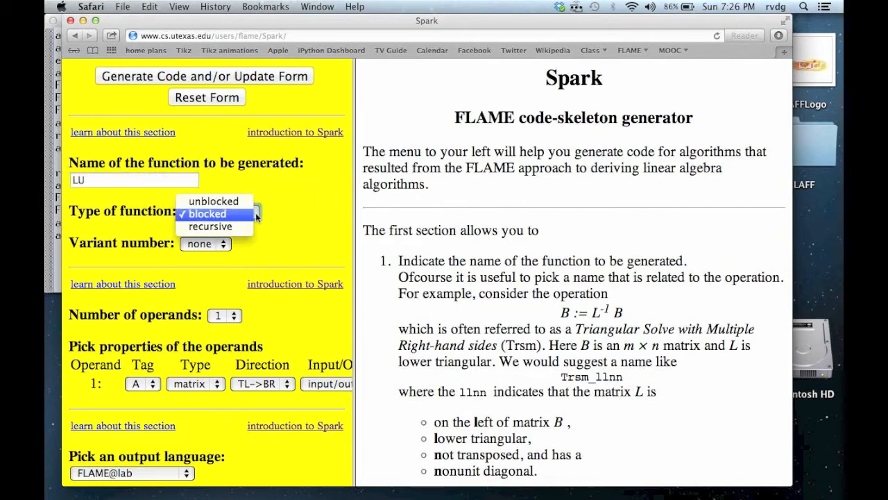
pyautogui.click(213, 200)
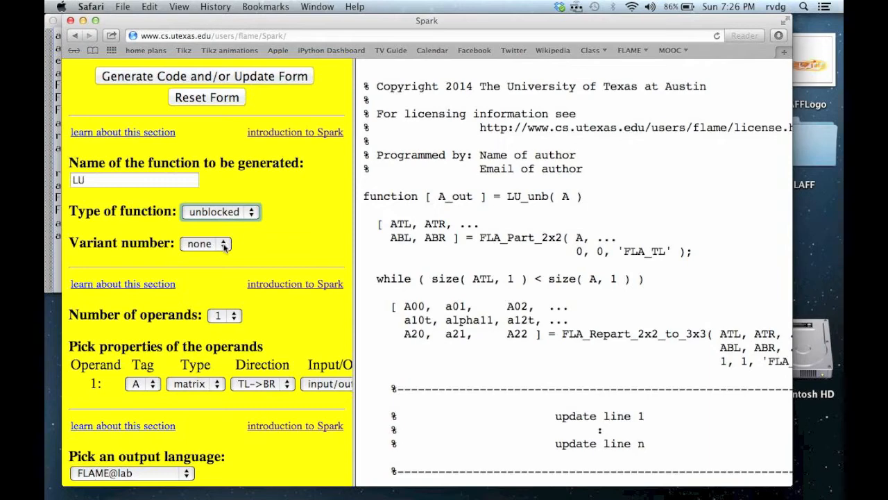
pyautogui.click(206, 244)
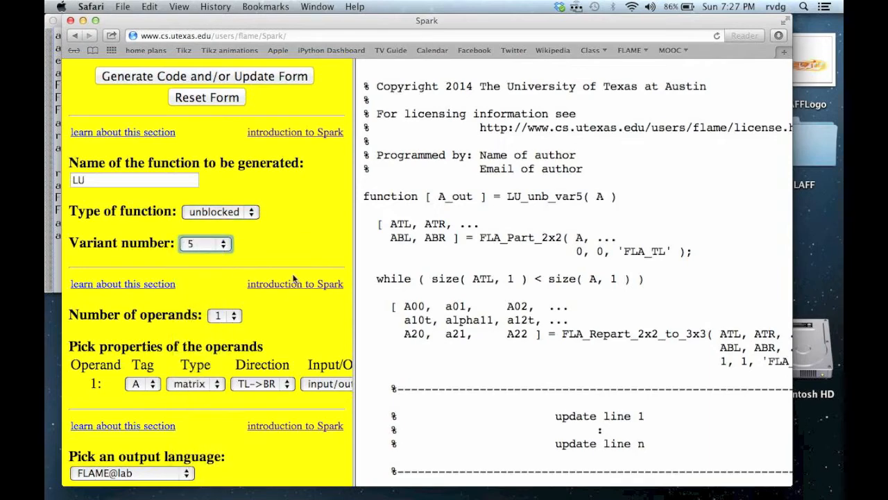
# Choose FLaTeX - Algorithm as the output language
pyautogui.scroll(-3)
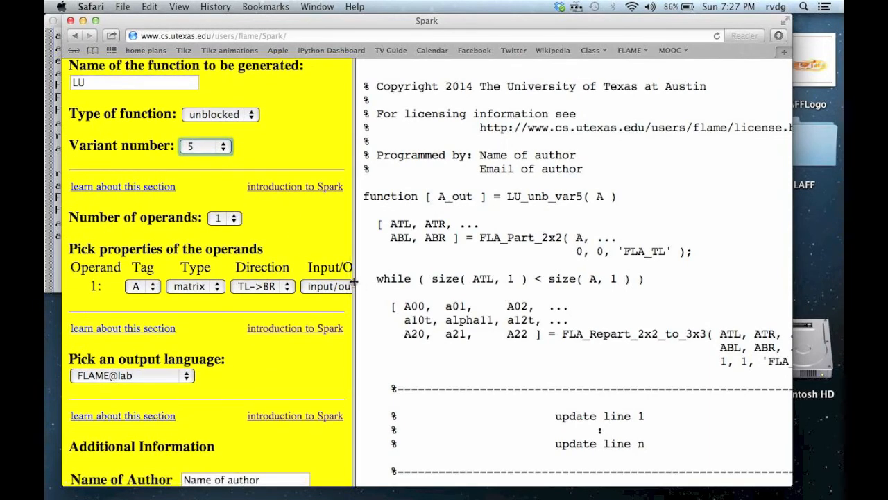
pyautogui.scroll(-3)
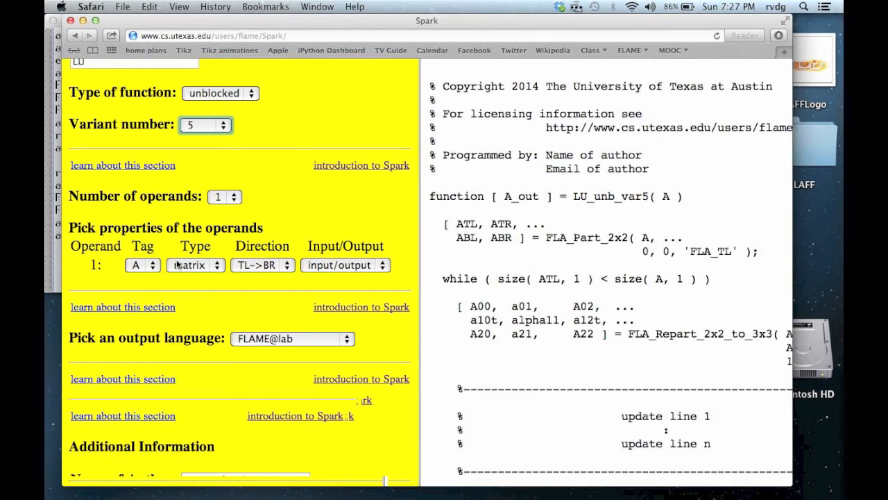
pyautogui.moveTo(261, 265)
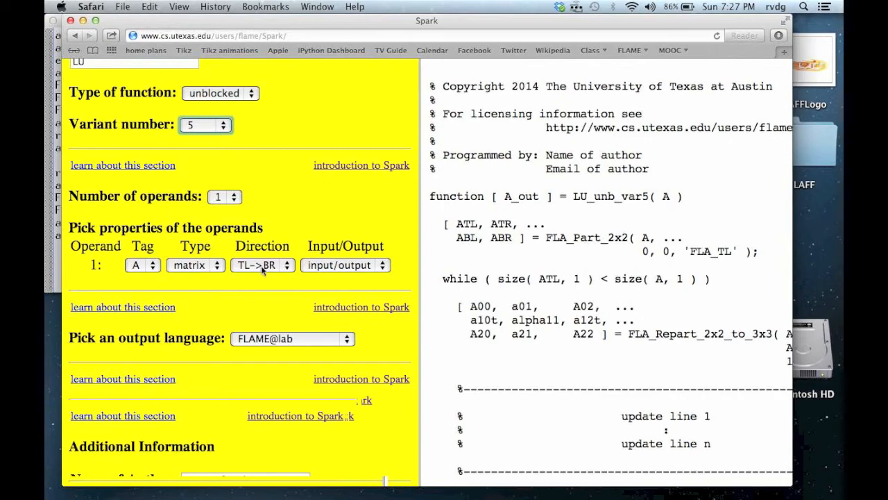
pyautogui.scroll(-3)
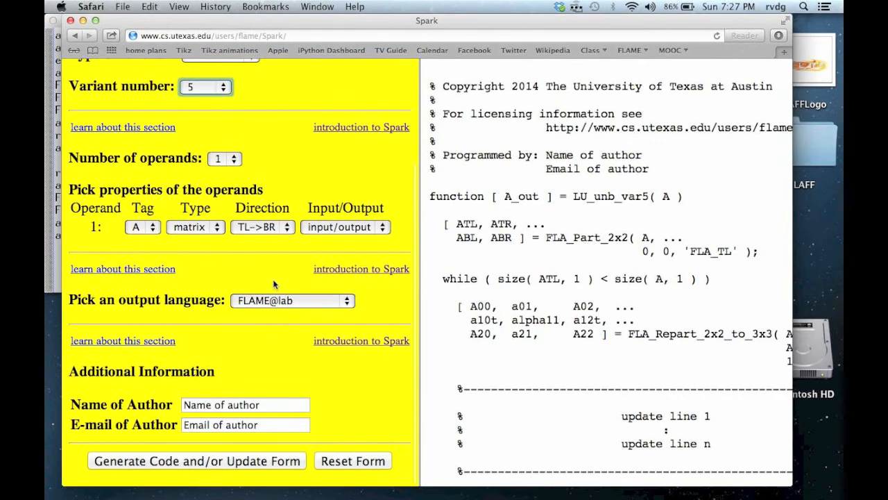
pyautogui.click(292, 300)
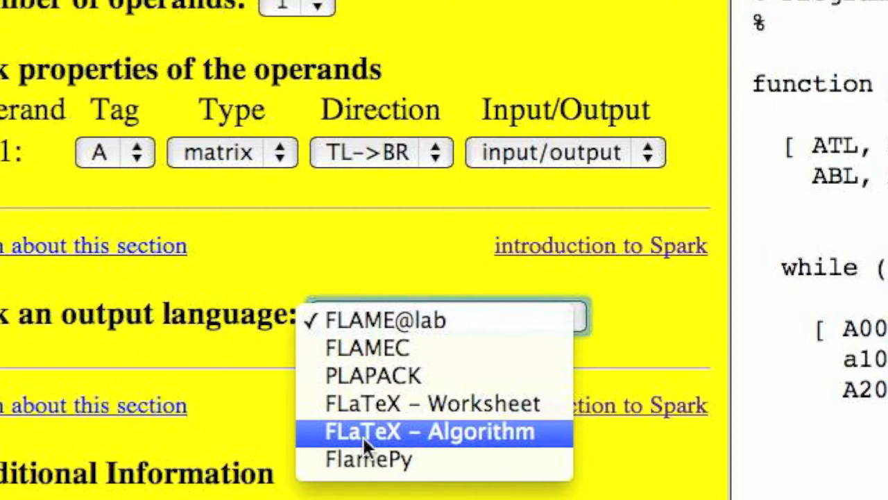
pyautogui.click(430, 430)
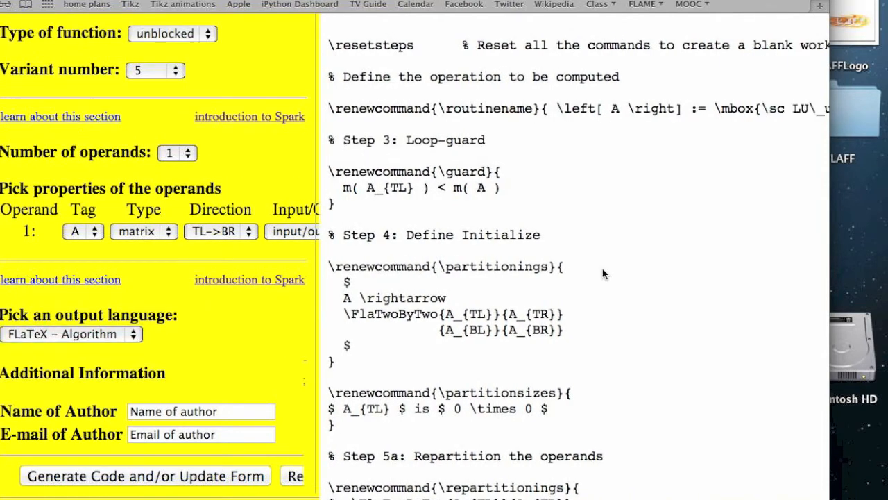
pyautogui.moveTo(627, 175)
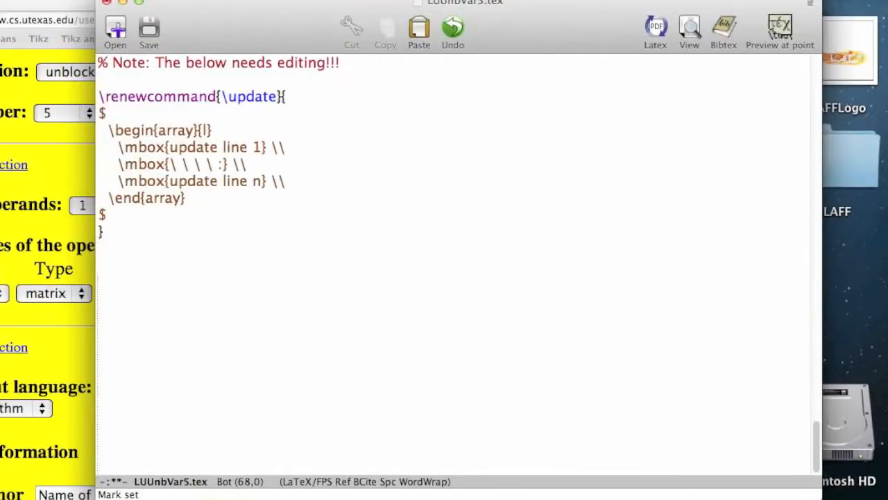
# Run pdflatex FLaTeX_sample.tex in the terminal to produce the PDF
pyautogui.click(149, 30)
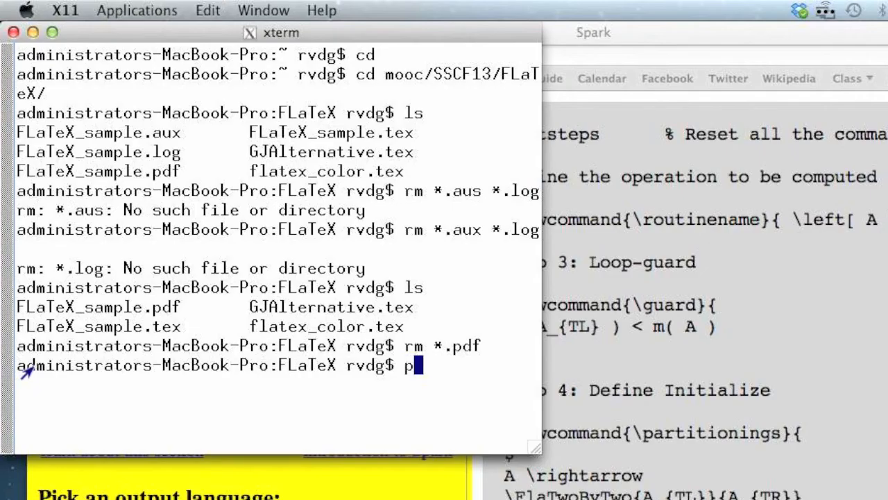
pyautogui.write('dflate')
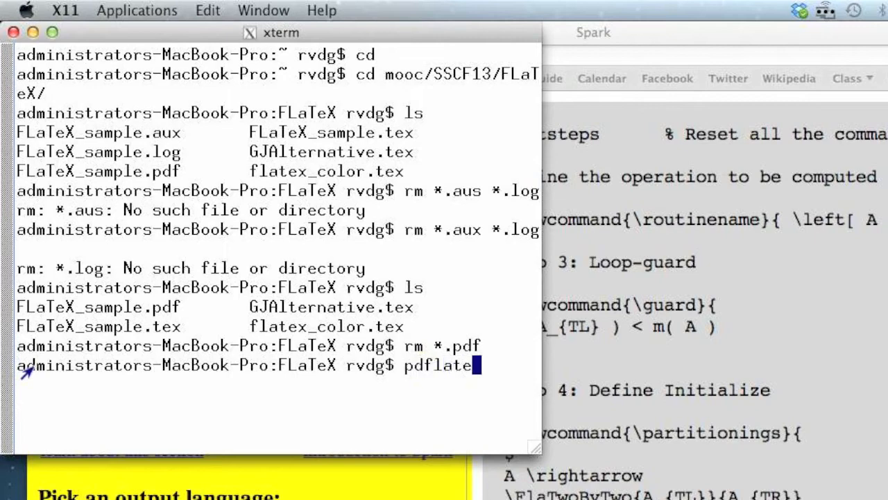
pyautogui.write('x')
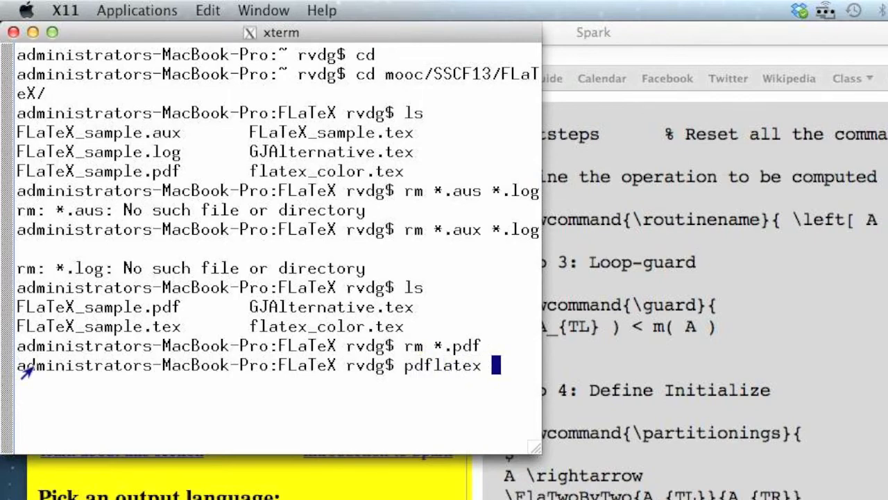
pyautogui.write('F')
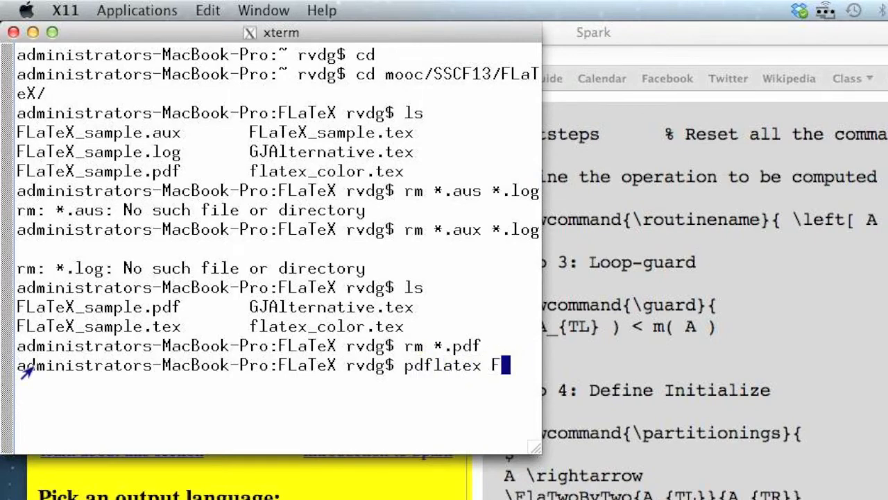
pyautogui.write('LaTe')
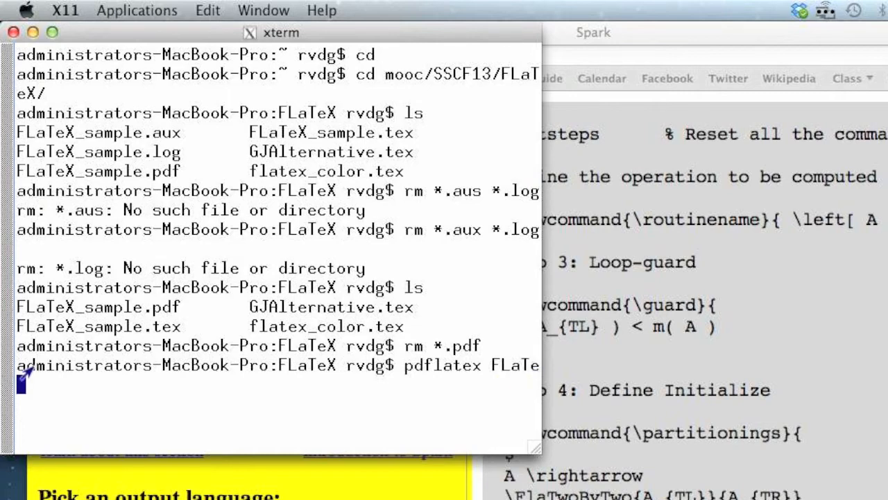
pyautogui.write('X_sample.tex')
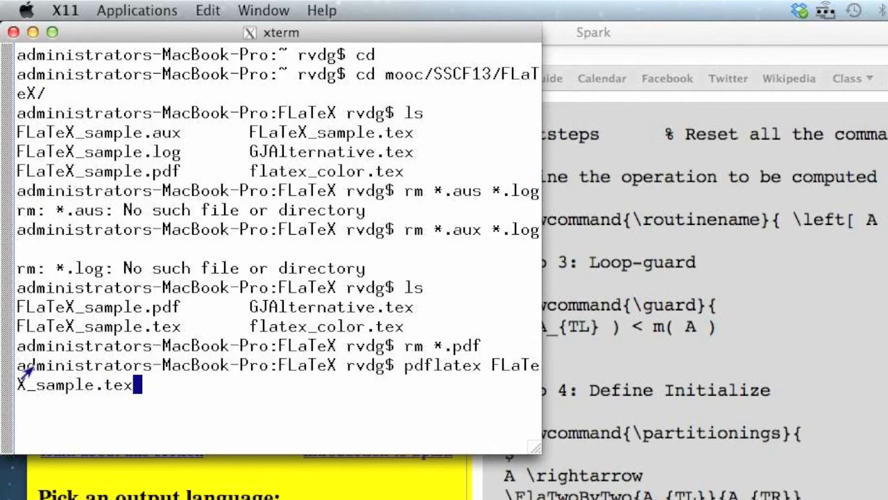
pyautogui.press('Return')
pyautogui.write('xpdf')
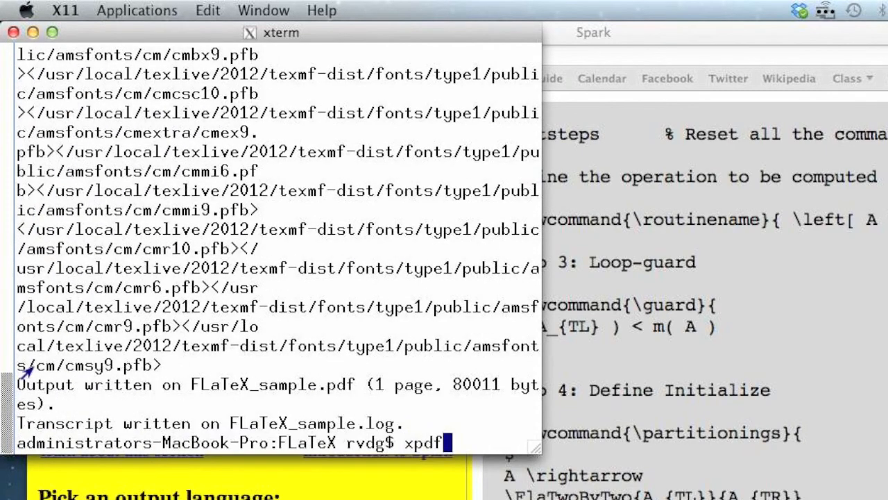
# View FLaTeX_sample.pdf with xpdf and enlarge the page for reading
pyautogui.press('BackSpace')
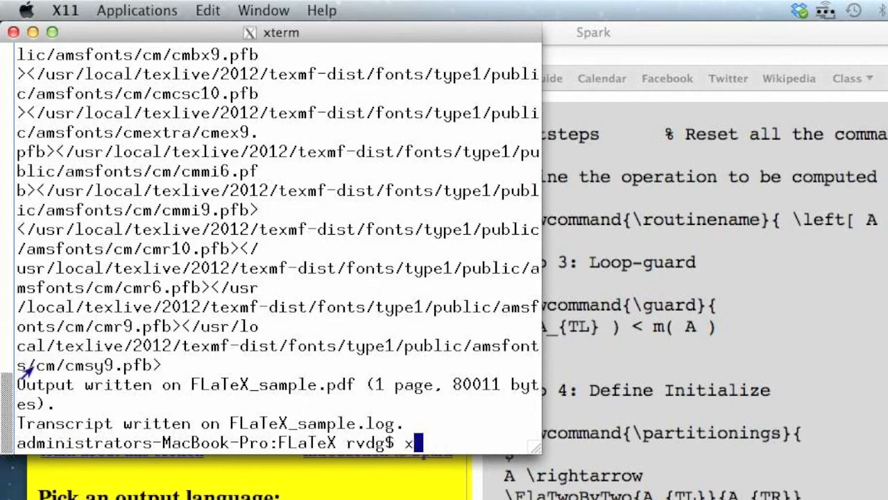
pyautogui.write('pdfl')
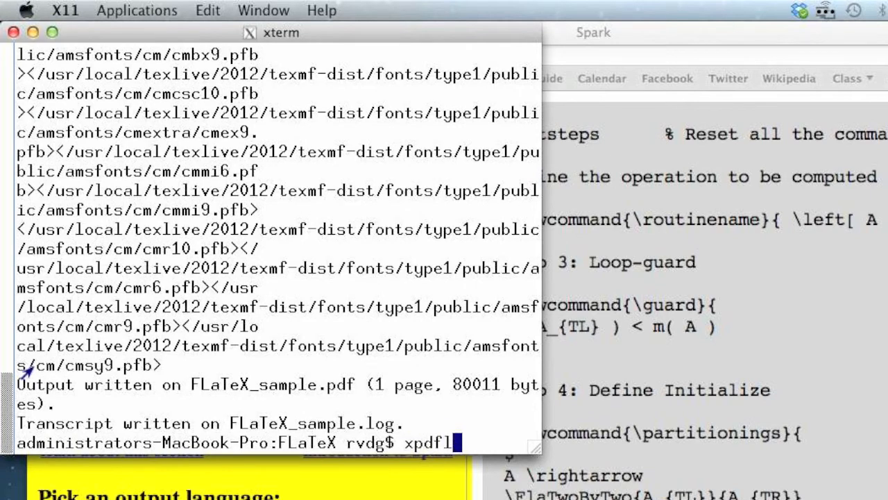
pyautogui.write('FLaTeX_')
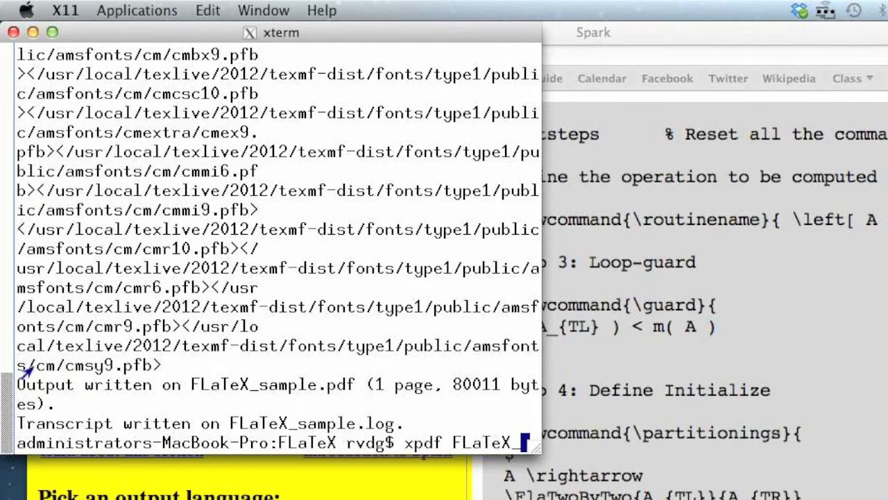
pyautogui.write('sample.')
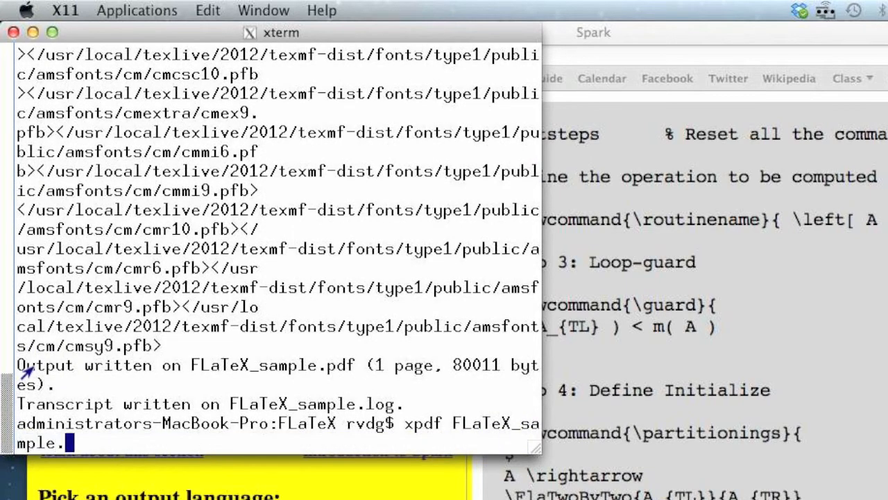
pyautogui.press('Return')
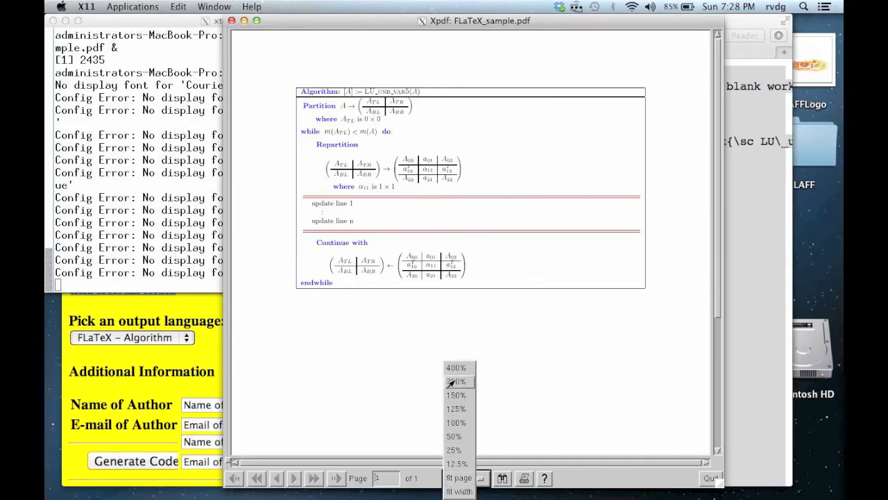
pyautogui.click(455, 381)
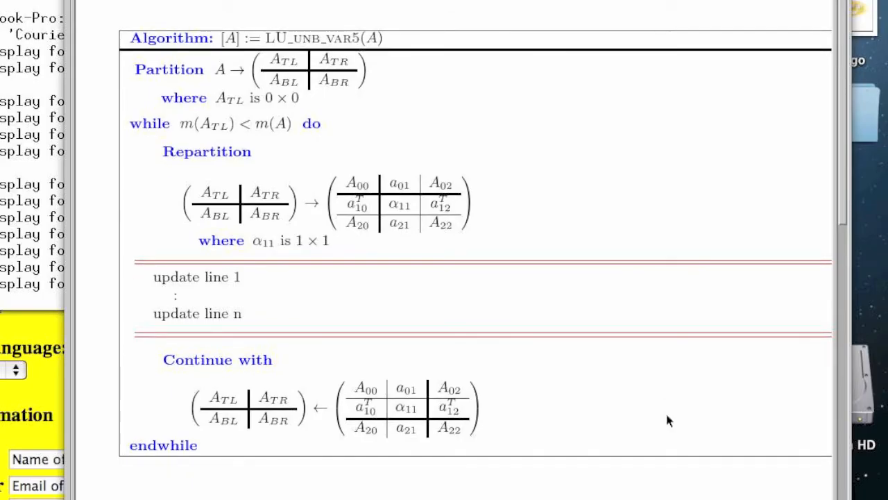
pyautogui.moveTo(221, 277)
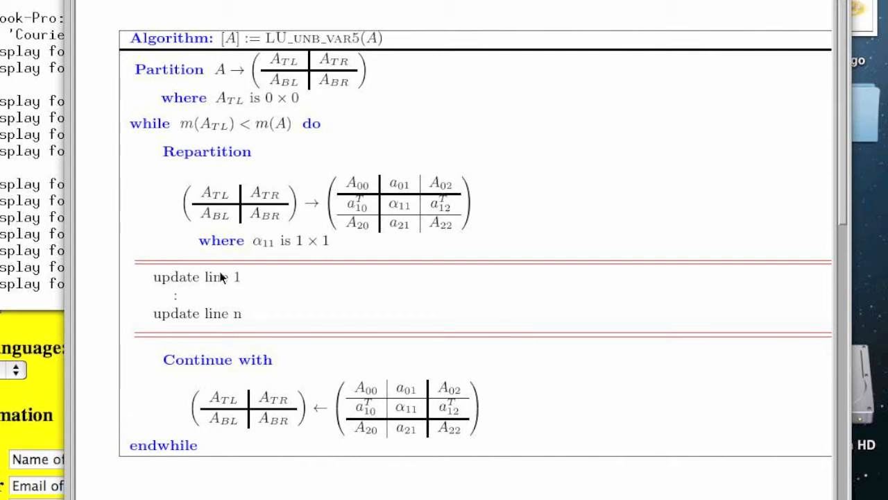
pyautogui.moveTo(263, 311)
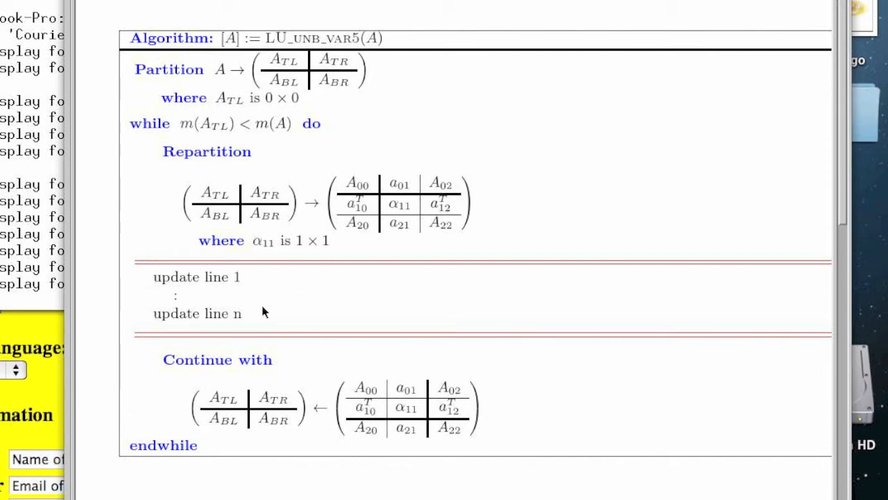
pyautogui.moveTo(243, 337)
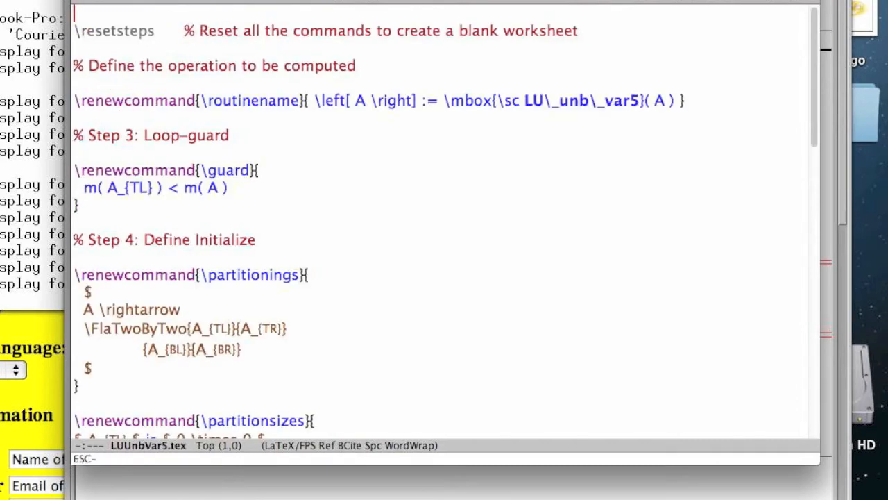
# Write the first update line a_{21} := a_{21}/\alpha_{11}
pyautogui.scroll(-3)
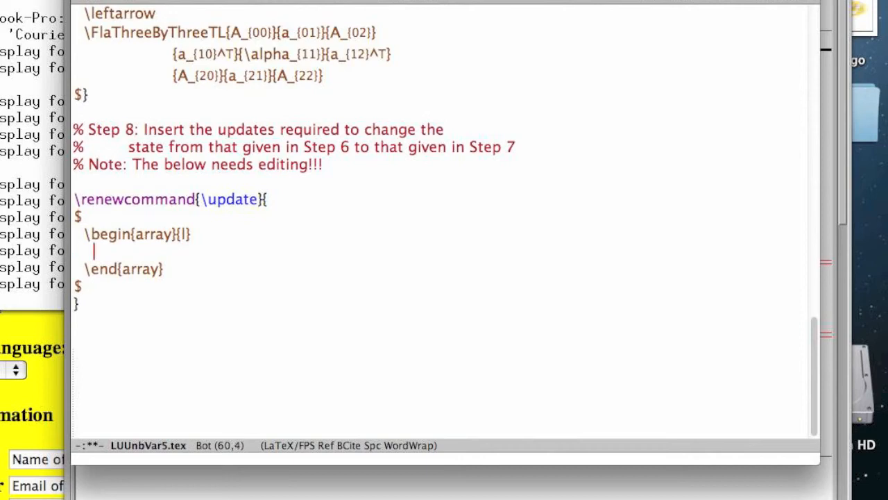
pyautogui.write('a_{21}')
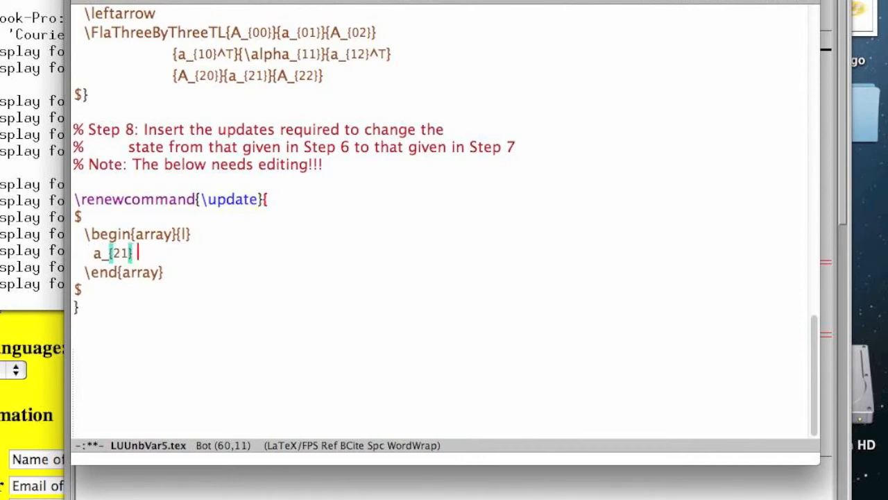
pyautogui.write(':= a')
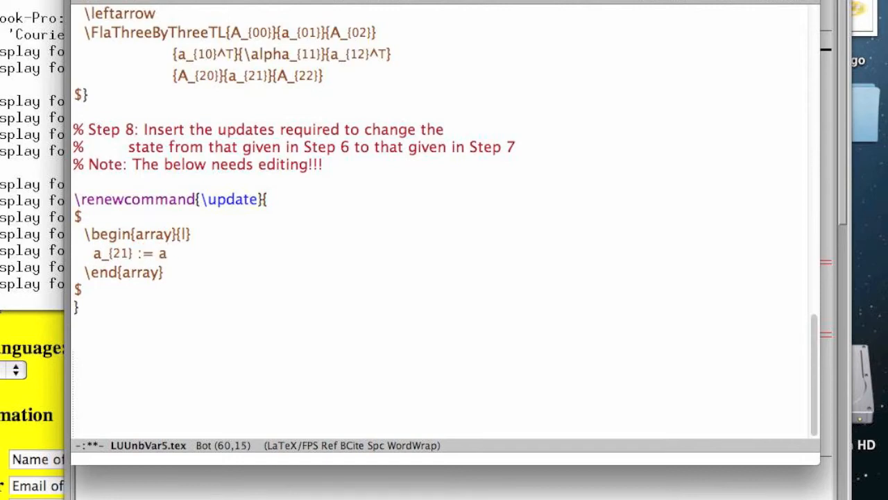
pyautogui.write('_{21}')
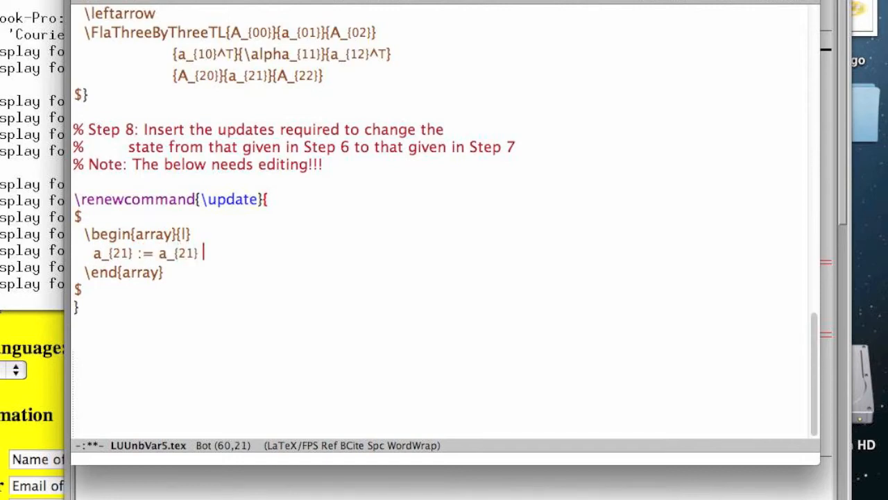
pyautogui.write('/ \\alpha')
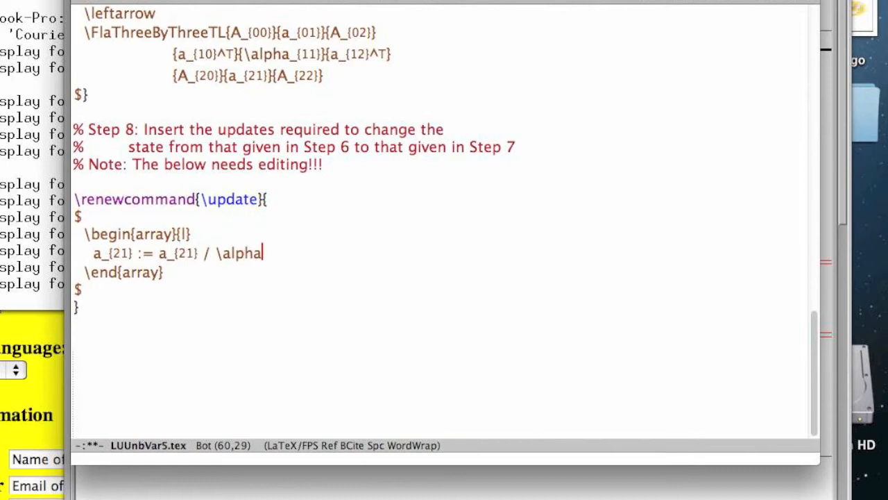
pyautogui.write('_{11} \\\\')
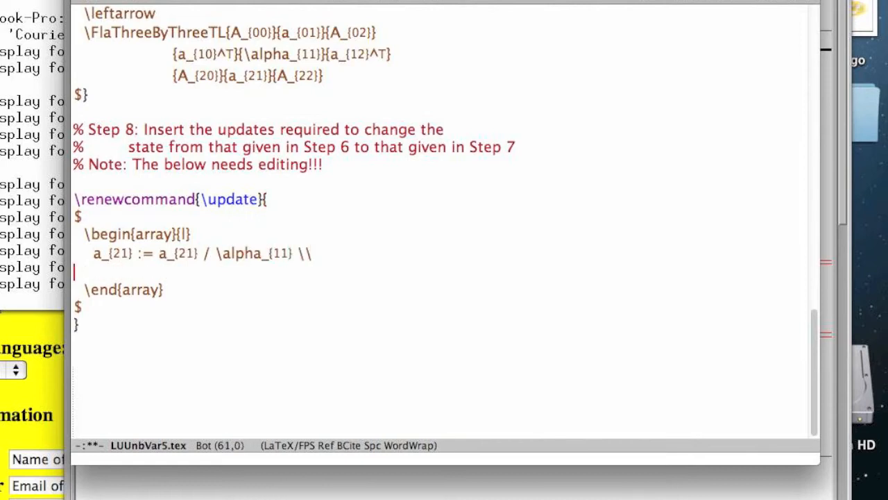
# Write the second update line A_{22} := A_{22} - a_{21} a_{12}^T
pyautogui.write('A_{22} :=')
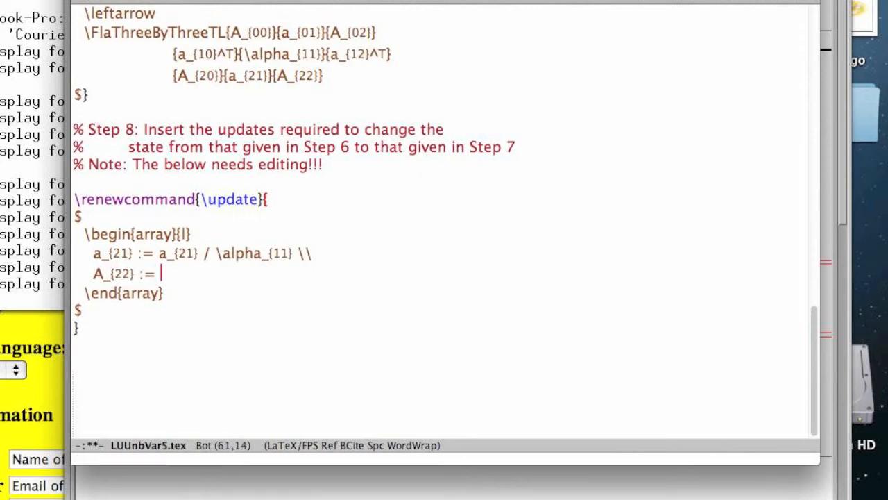
pyautogui.write('A_{22')
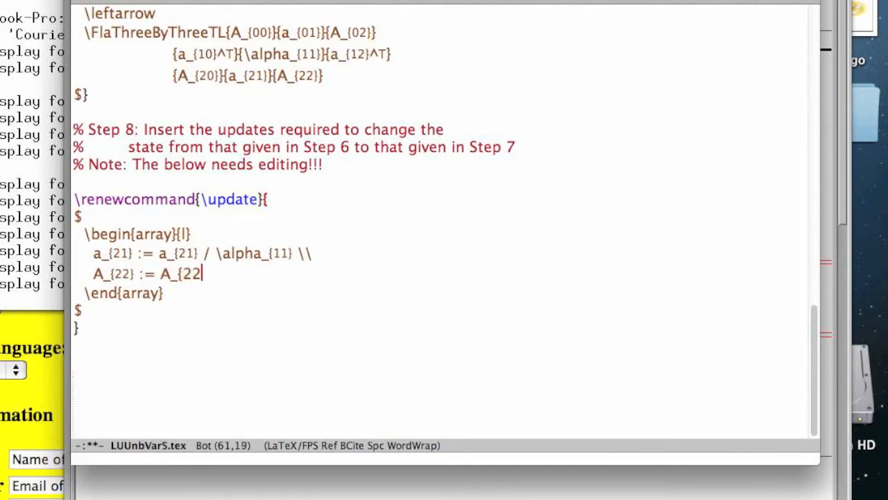
pyautogui.write('a_{21}')
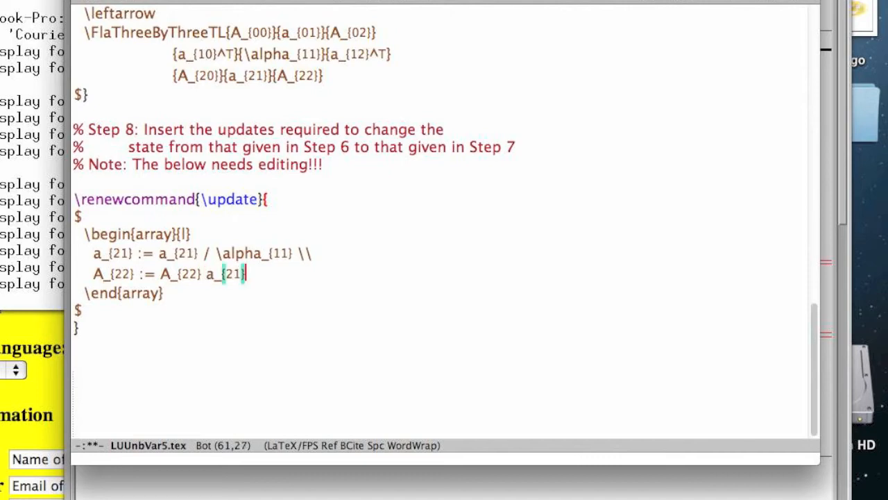
pyautogui.write('&')
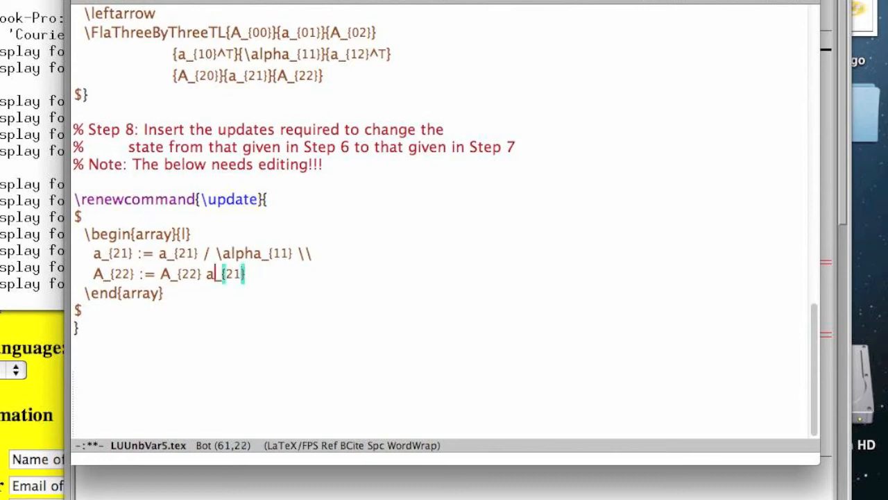
pyautogui.write('- a_{21} a')
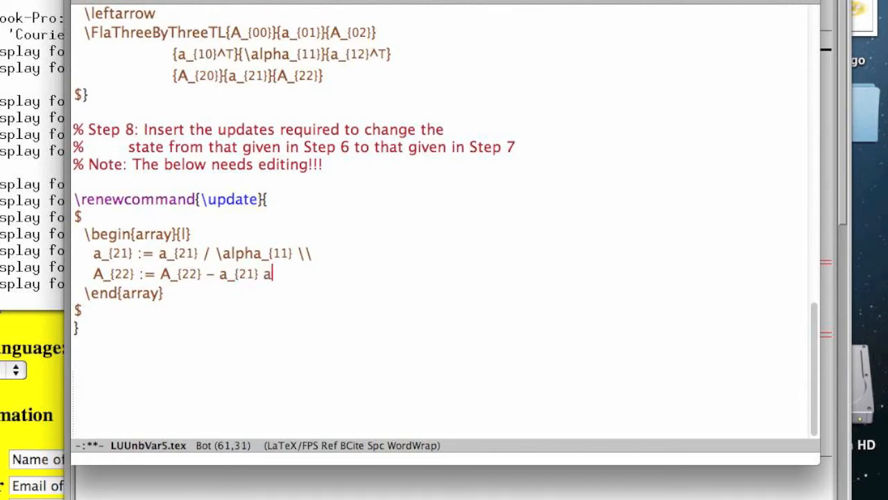
pyautogui.write('_{12}')
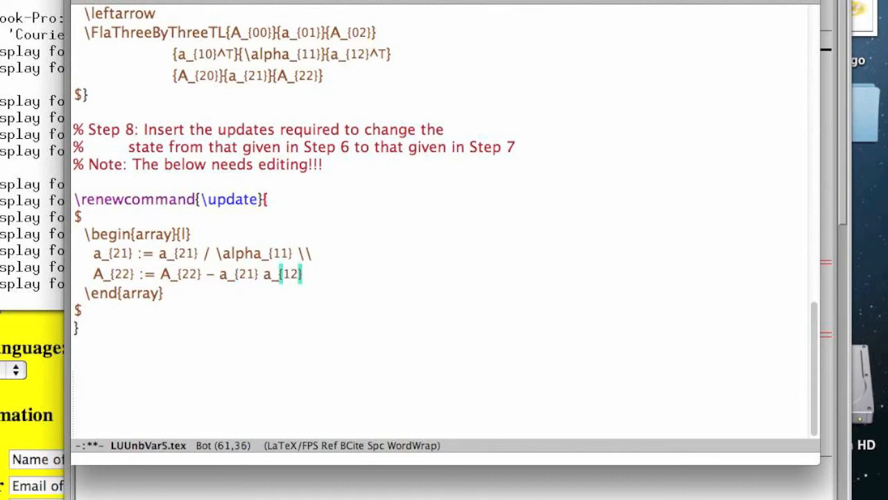
pyautogui.write('^T')
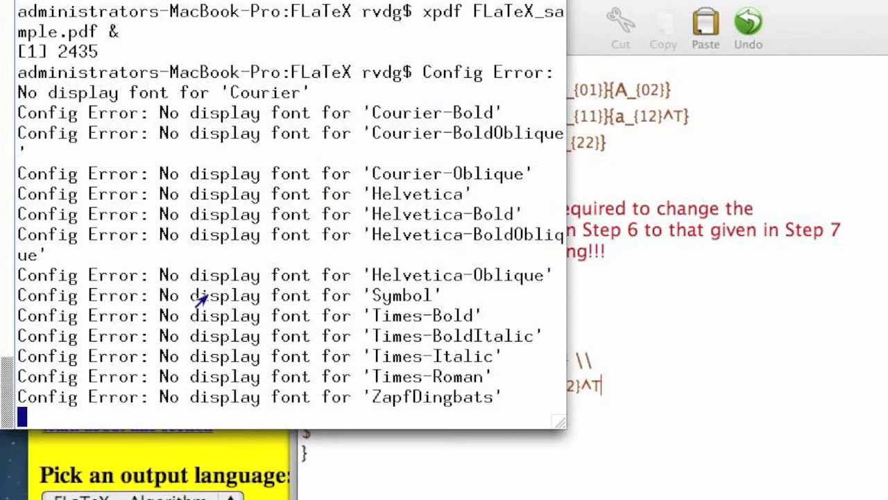
# Background the viewer with bg and rerun the pdflatex command via !pdf
pyautogui.write('bg')
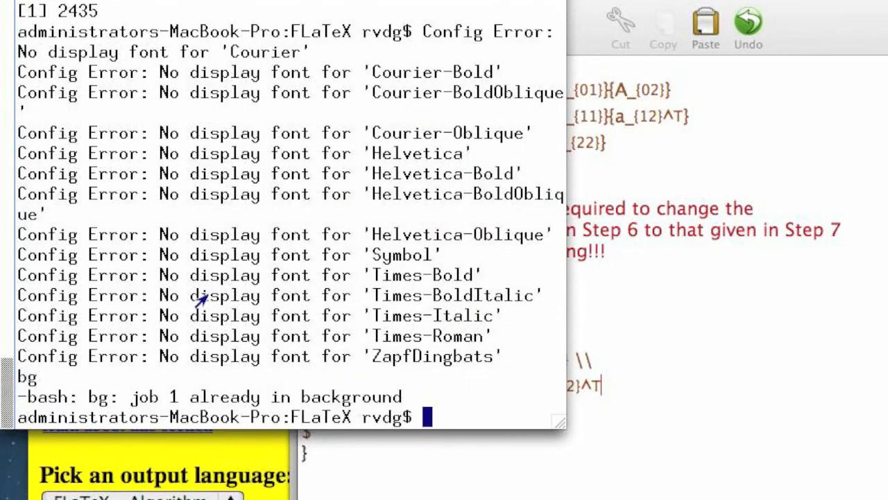
pyautogui.write('!')
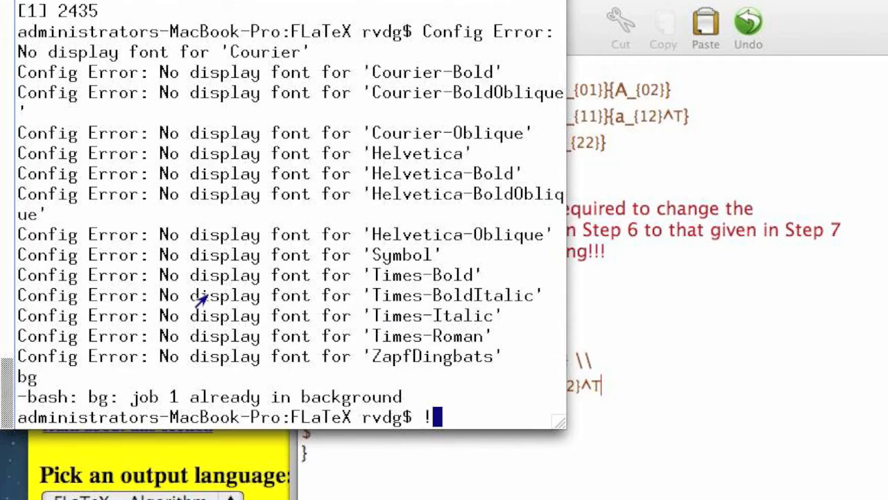
pyautogui.write('pdf')
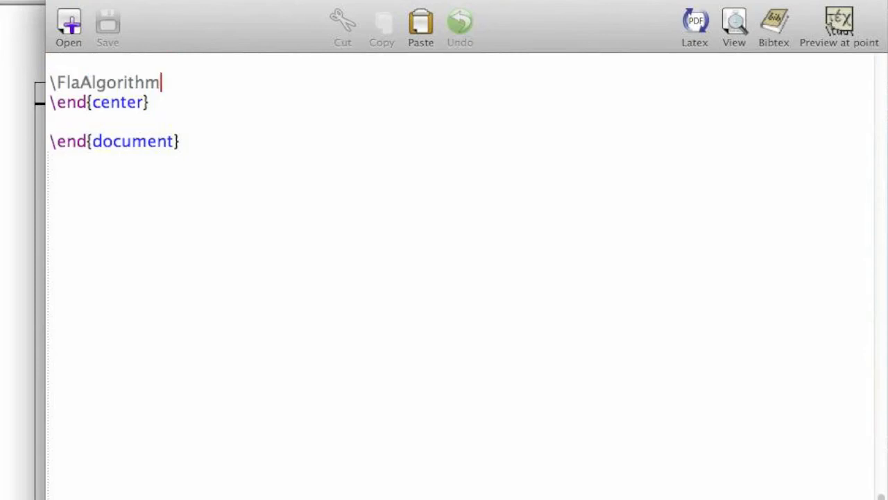
# Change \FlaAlgorithm to \FlaAlgorithmNarrow in FLaTeX_sample.tex and save
pyautogui.write('N')
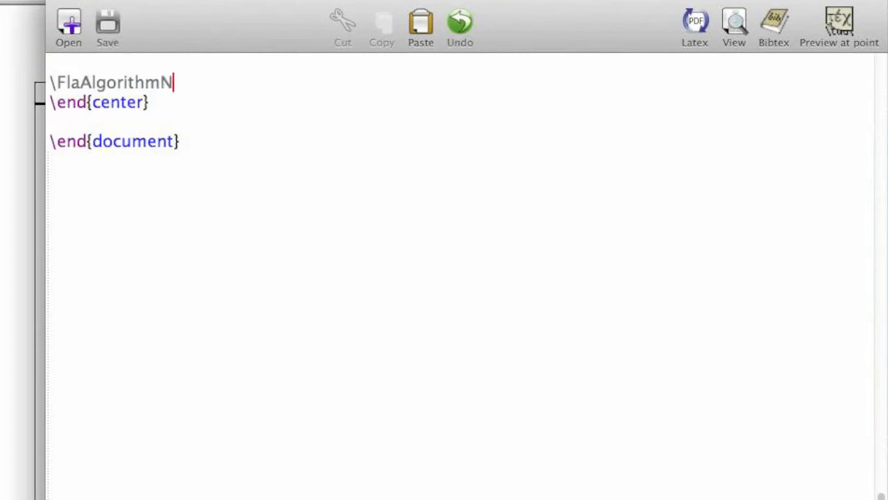
pyautogui.write('arrow')
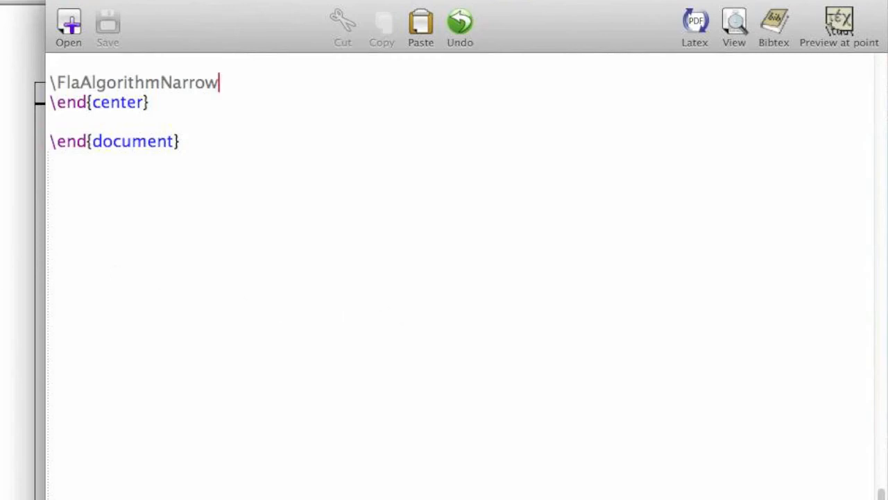
pyautogui.click(694, 25)
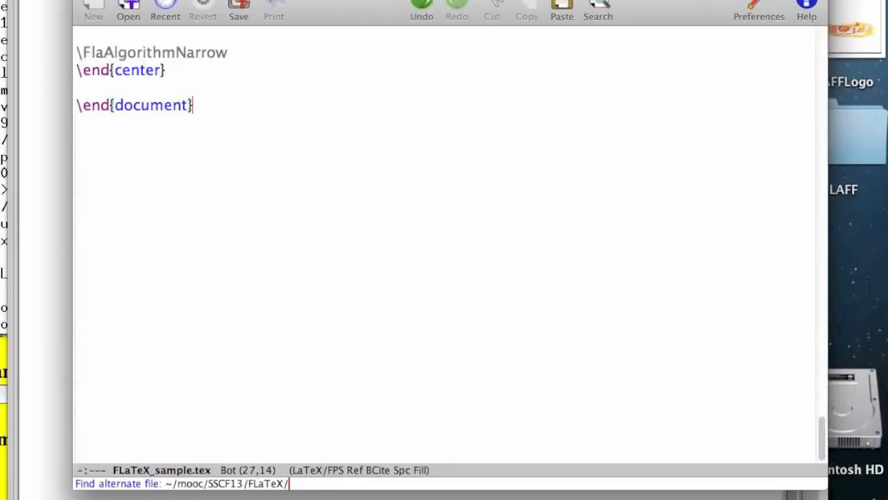
# Load flatex_color.tex and scroll through its \newcommand Fla matrix definitions
pyautogui.write('flatex_color.tex')
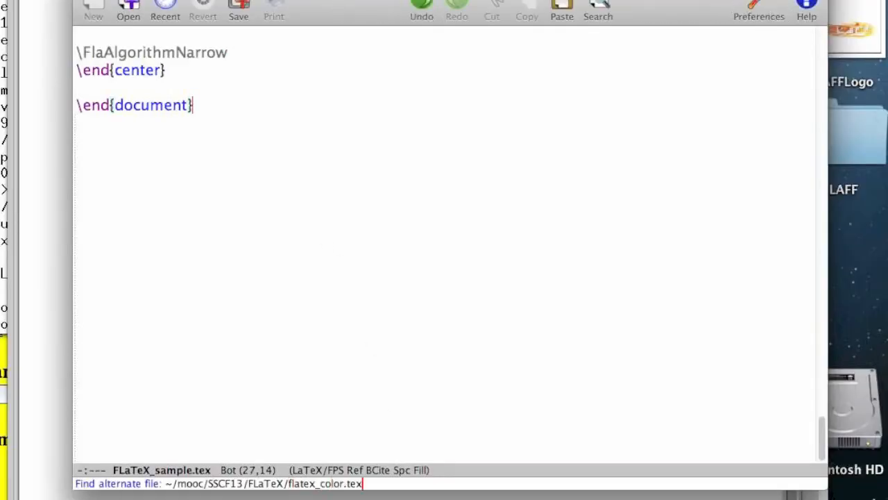
pyautogui.press('Return')
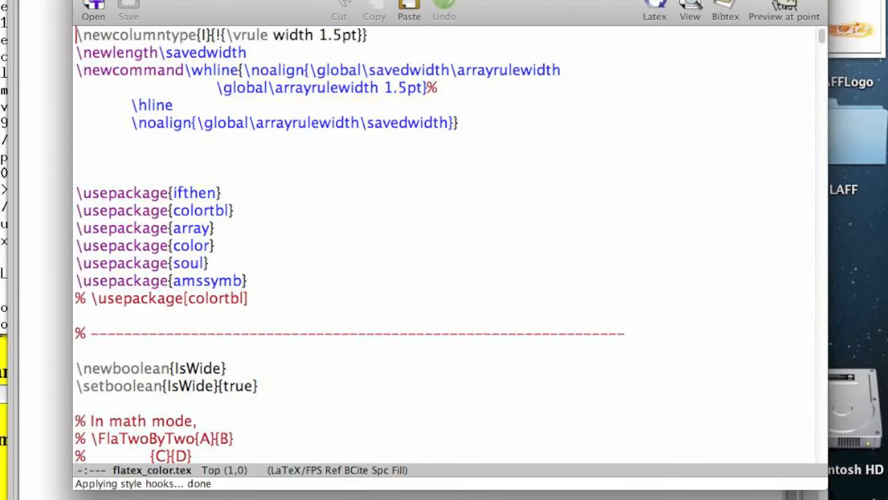
pyautogui.scroll(-3)
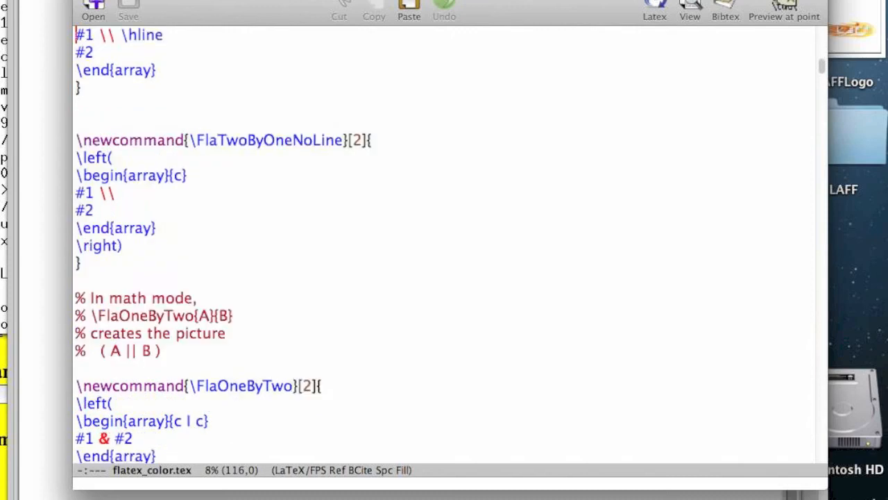
pyautogui.scroll(-3)
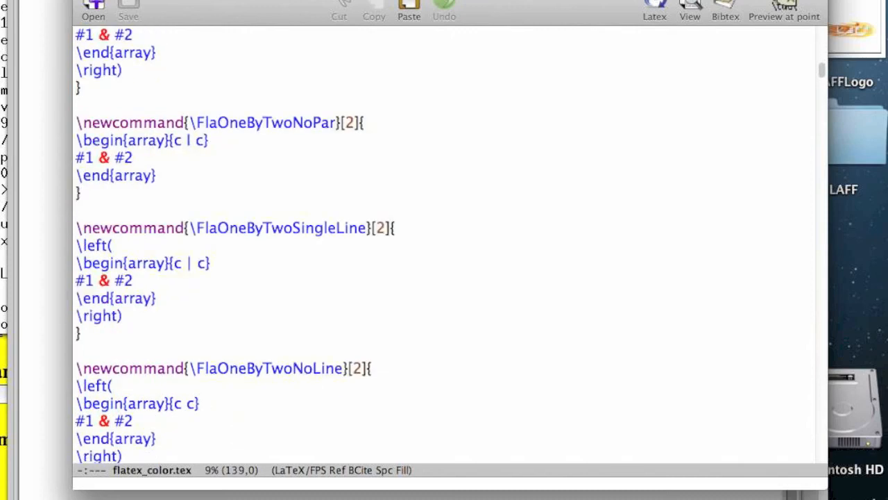